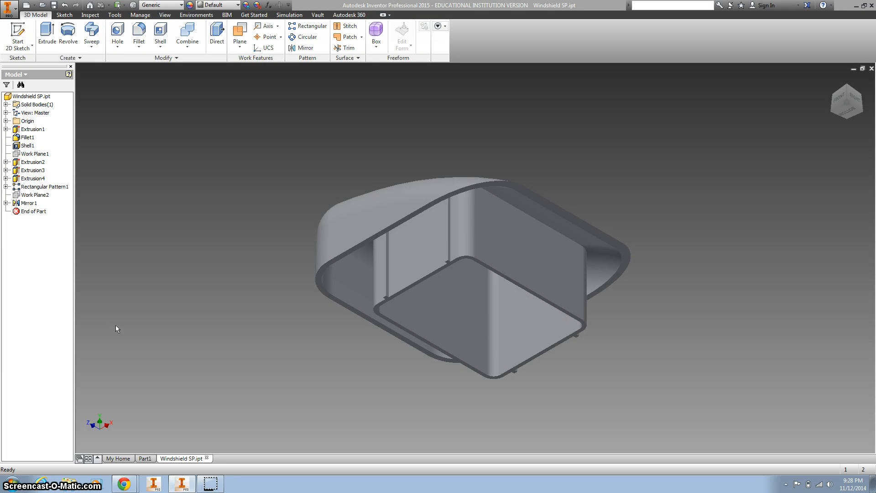
mouse_move(734, 229)
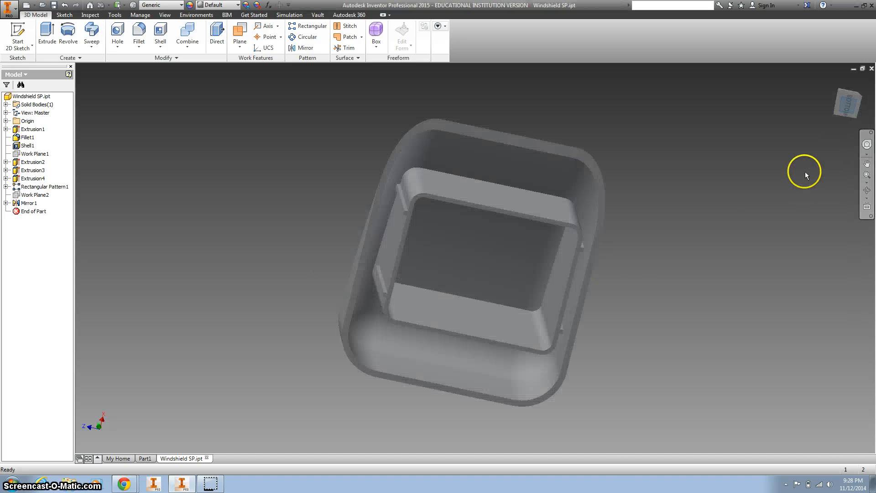
- View the windshield from directly below and rotate the bottom view a quarter turn
click(847, 103)
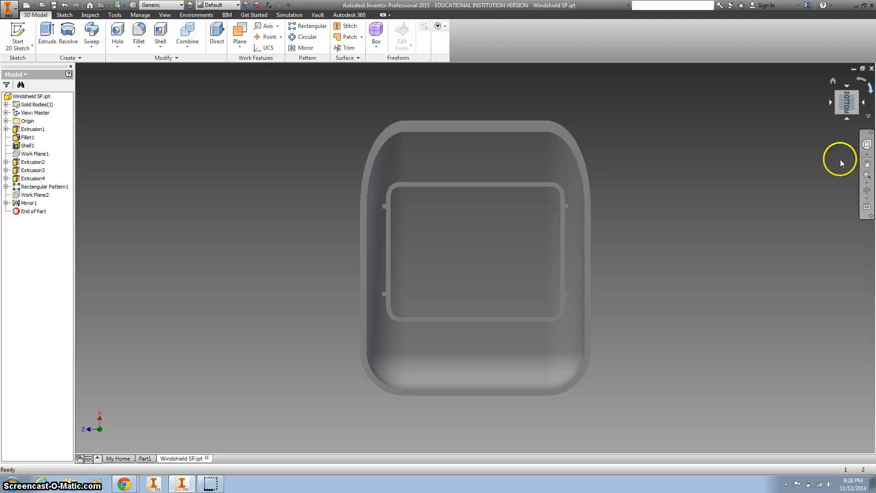
drag(837, 162, 499, 251)
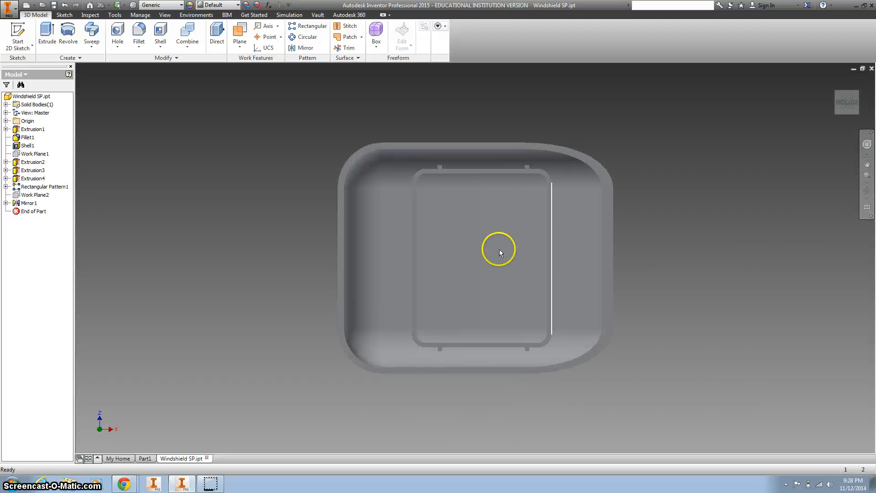
mouse_move(551, 257)
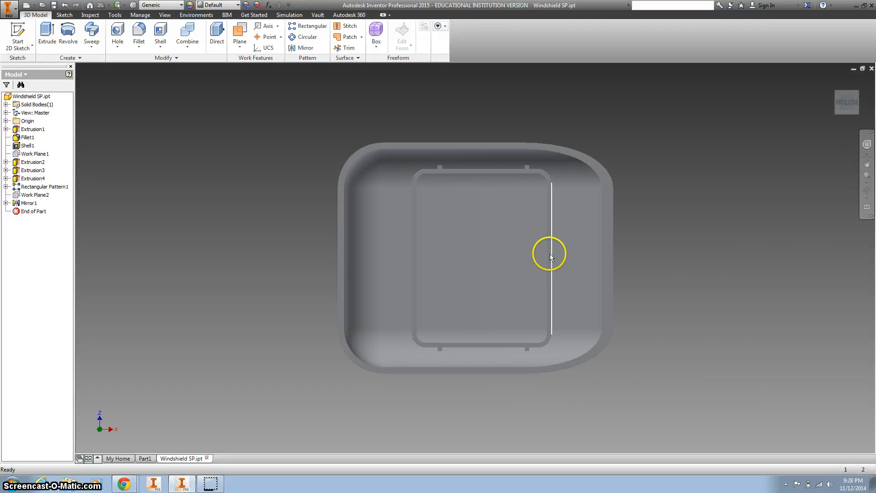
mouse_move(528, 171)
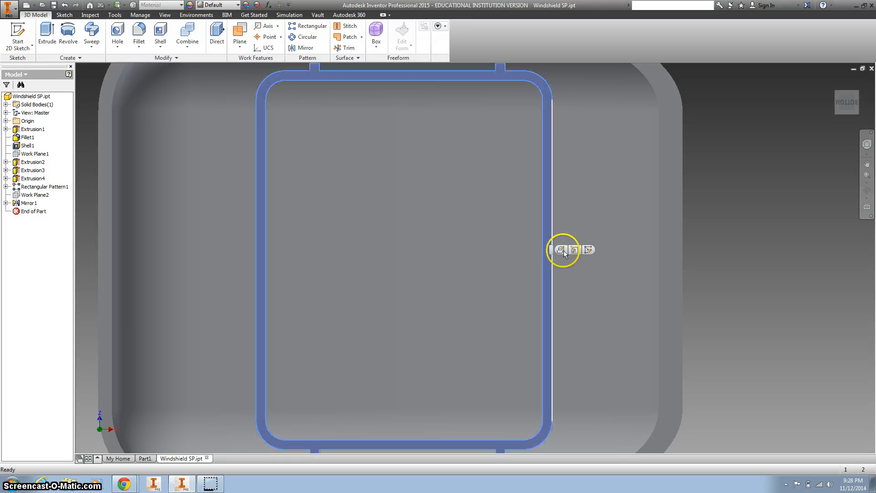
mouse_move(588, 250)
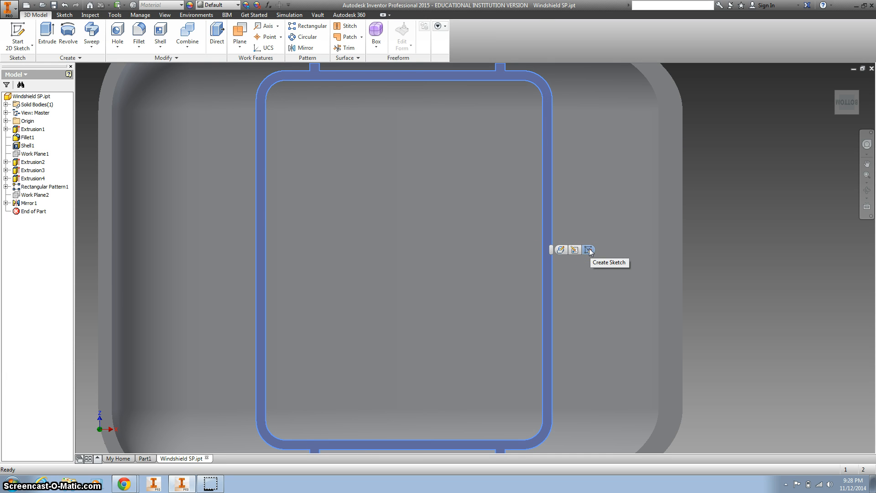
- Create Sketch6 on the inner frame face, project the frame's edges, and ready the Two Point Rectangle tool
click(589, 249)
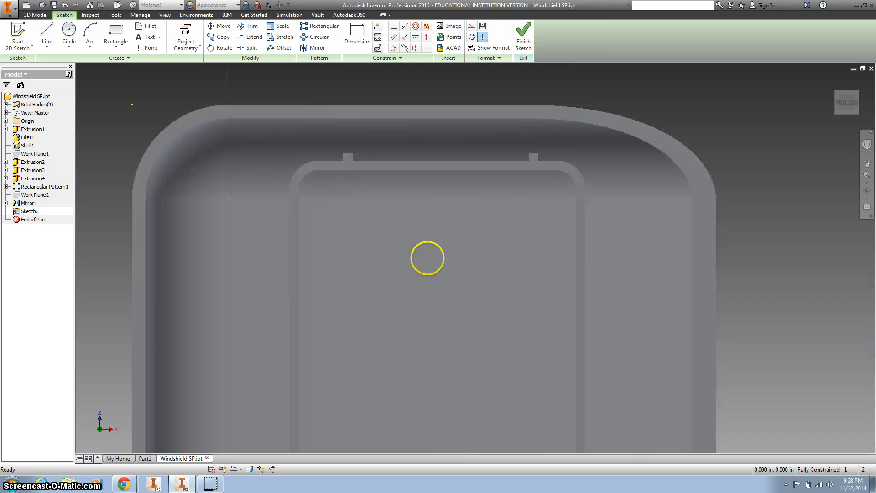
drag(427, 258, 399, 204)
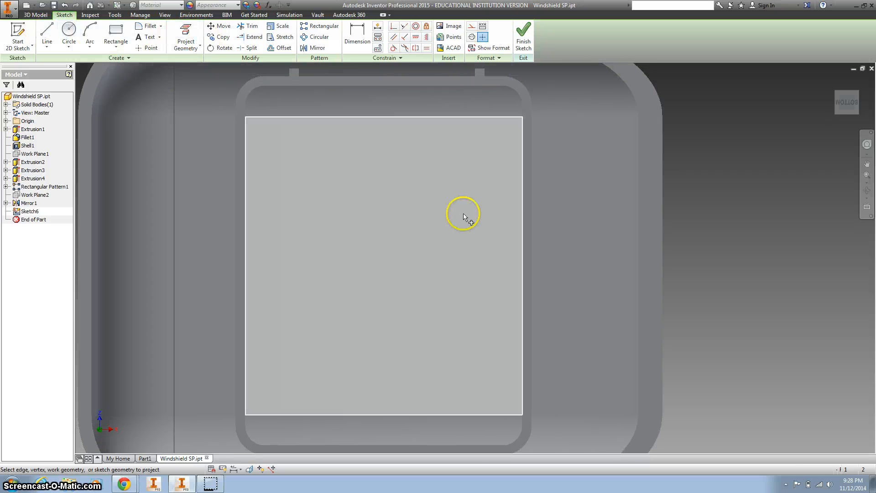
click(186, 36)
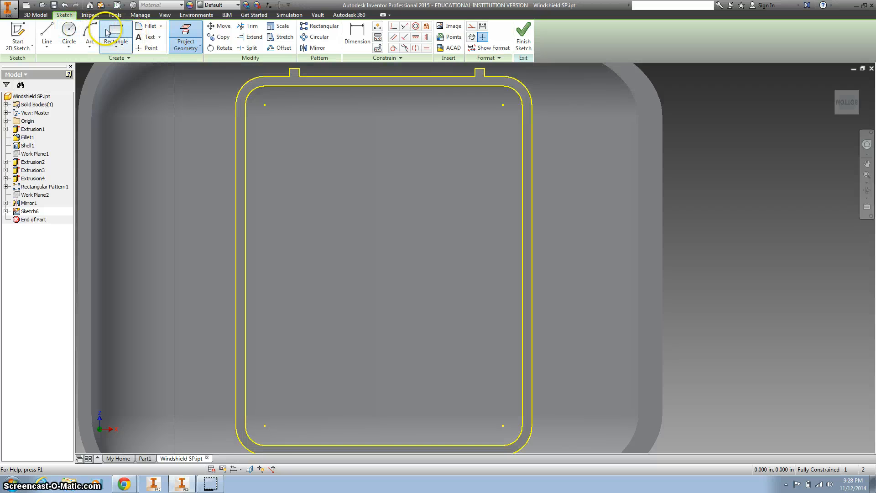
mouse_move(115, 34)
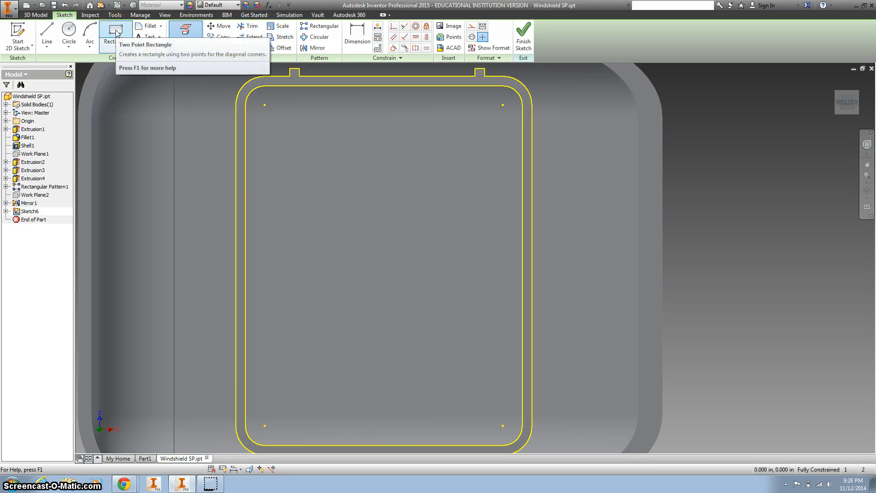
click(115, 30)
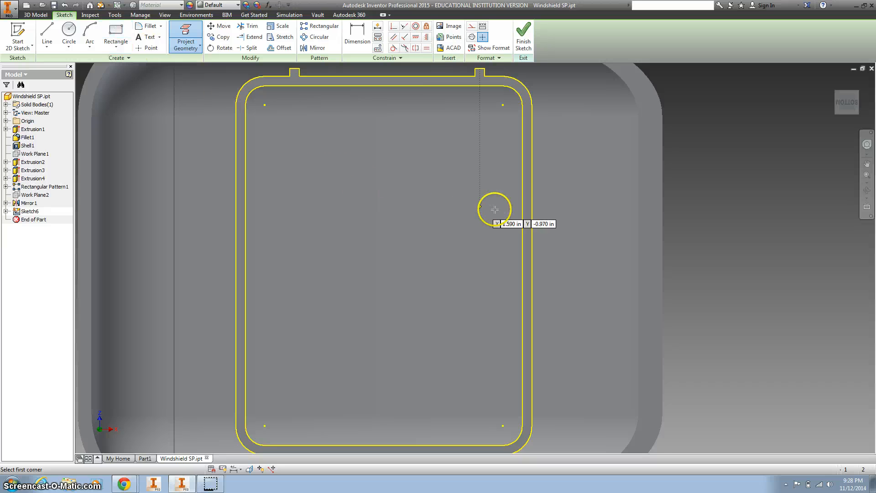
mouse_move(536, 237)
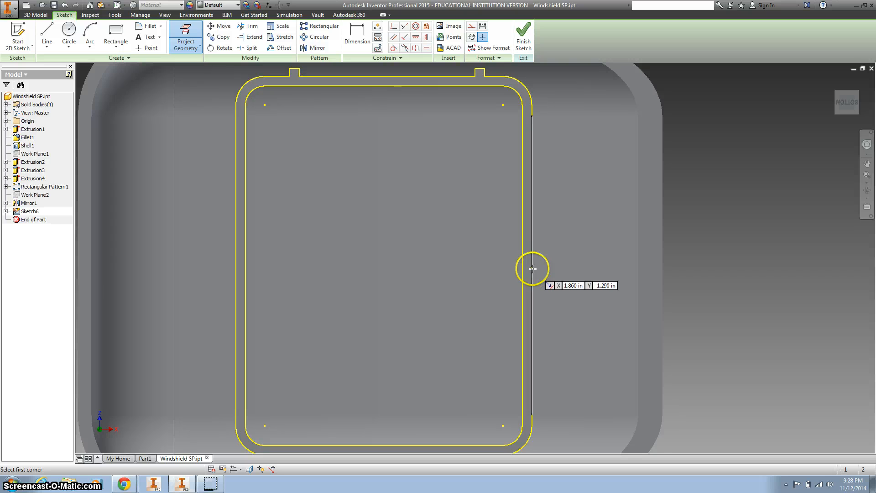
click(116, 36)
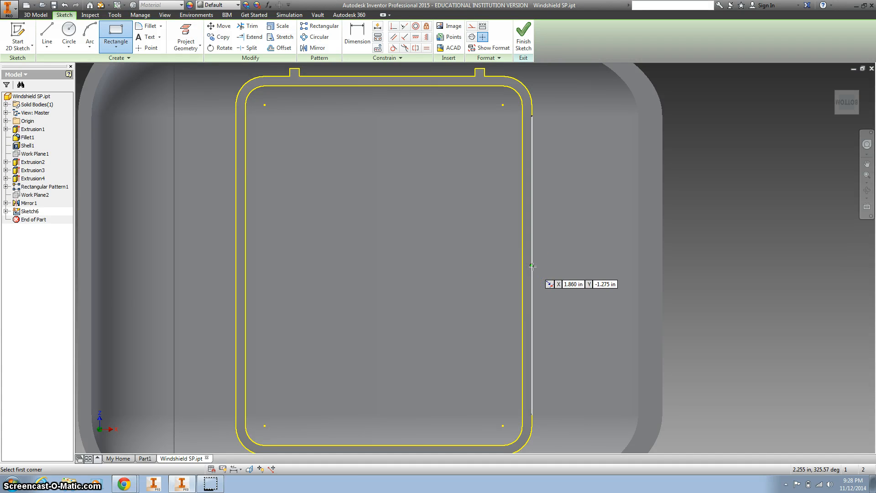
- Draw a 0.040 by 0.025 rectangle with its first corner on the projected frame edge
click(531, 266)
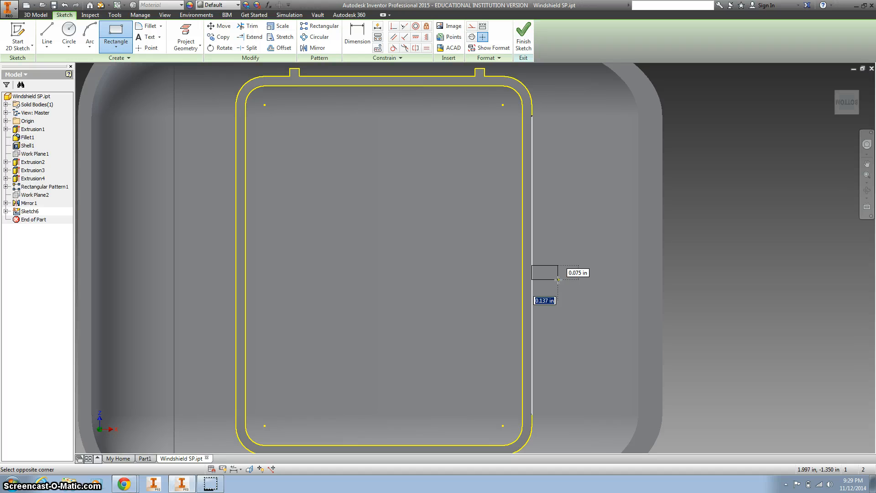
text(.040)
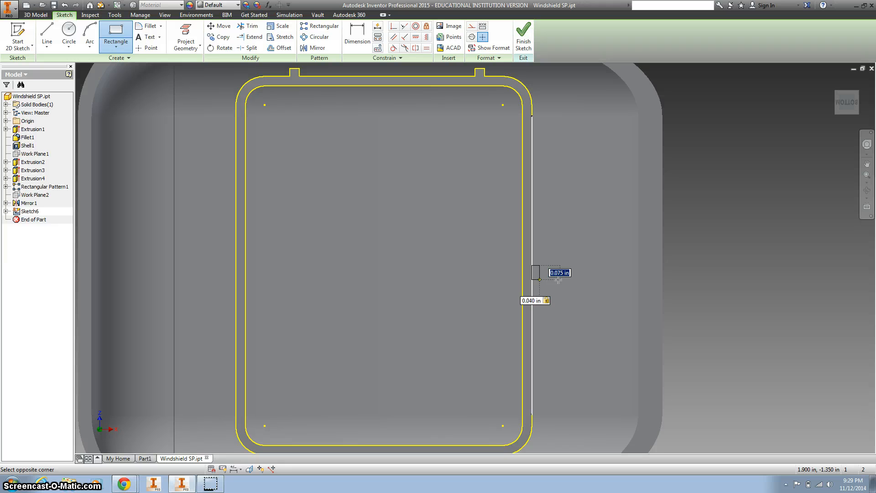
text(.02)
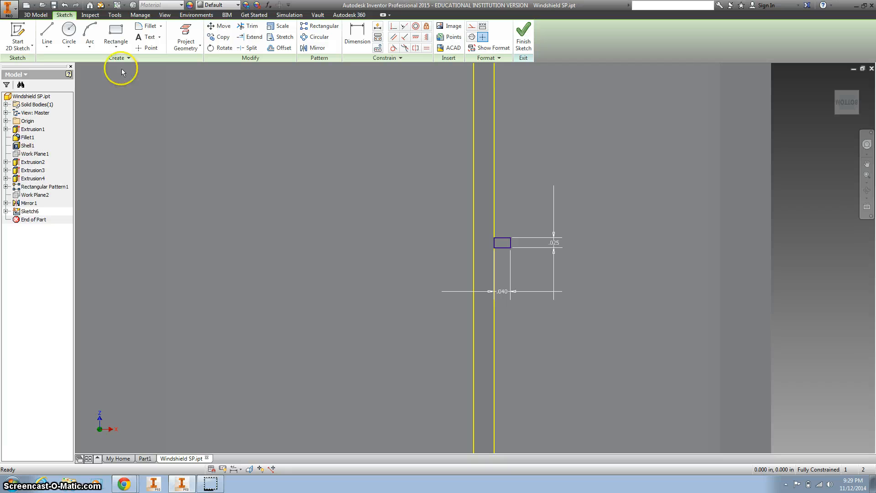
- Redraw the rib outline as a taller line profile, keeping only its 0.040 width dimension
click(47, 34)
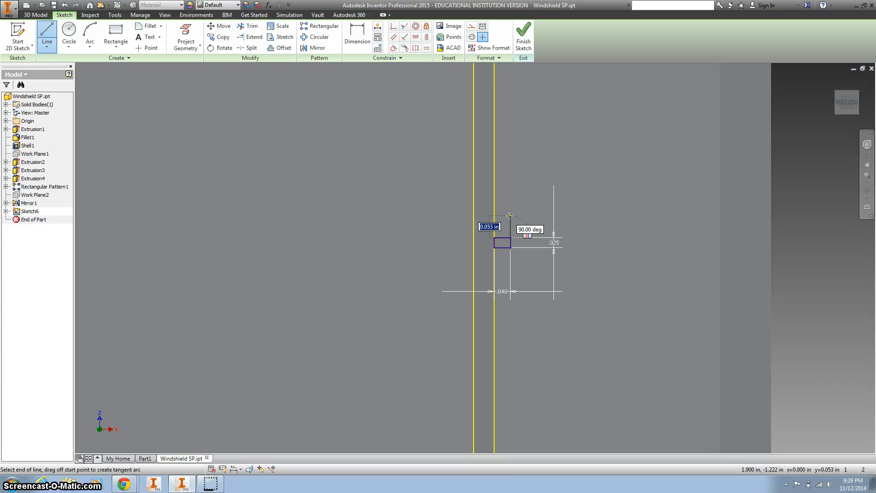
text(.0)
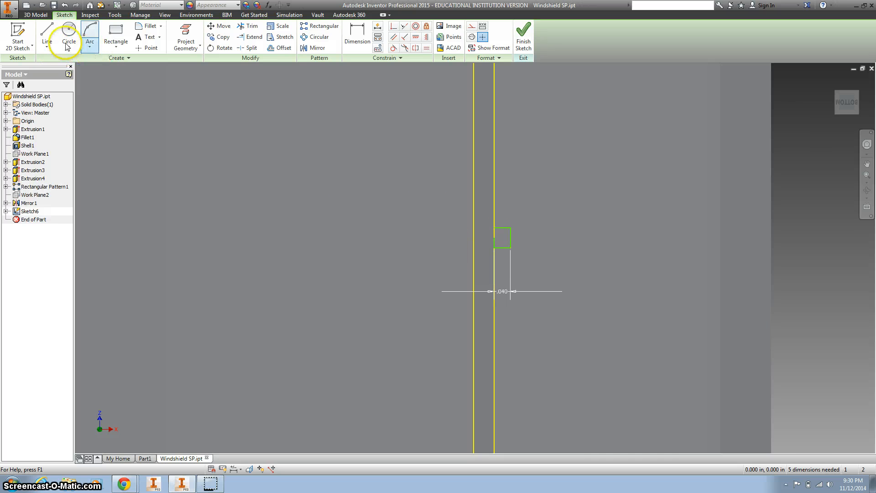
- Draw the closing line along the frame edge, make it collinear with the edge, dismiss the over-constraint warning and constrain the outline's side
click(47, 37)
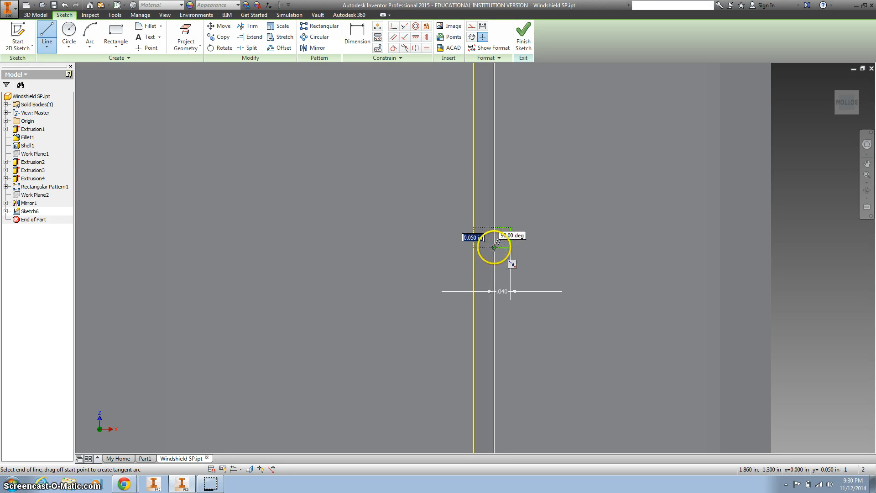
click(493, 247)
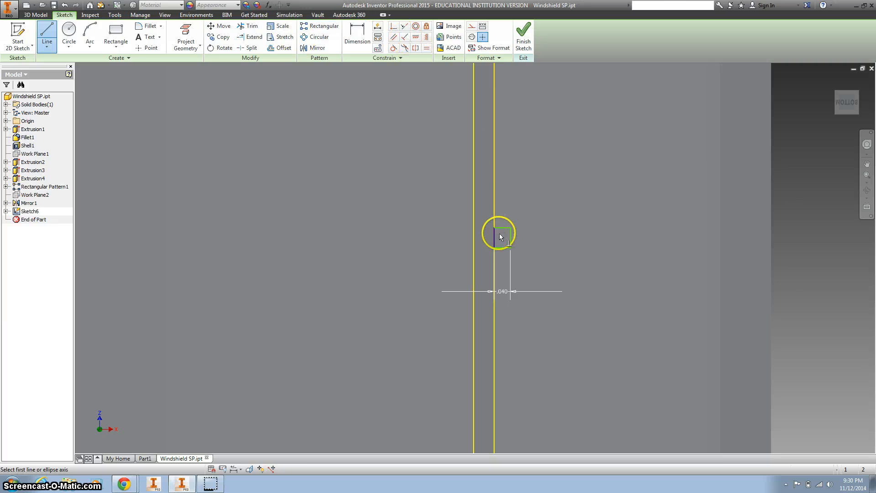
click(498, 234)
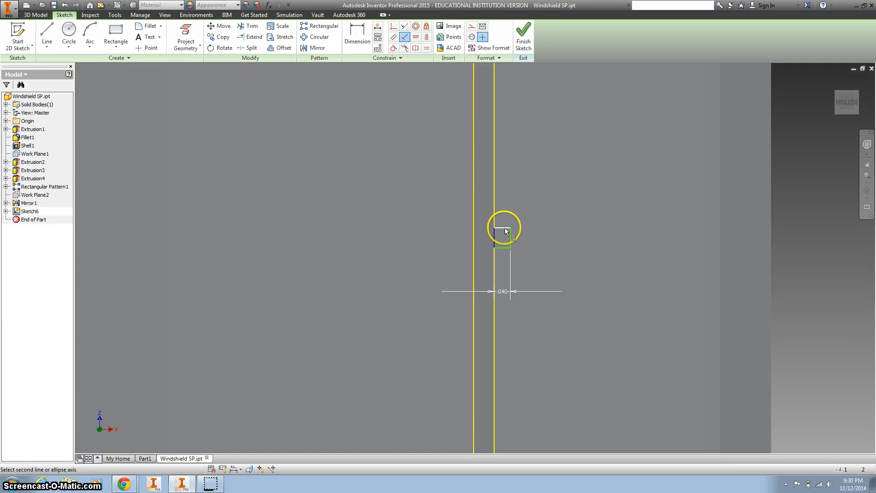
click(505, 231)
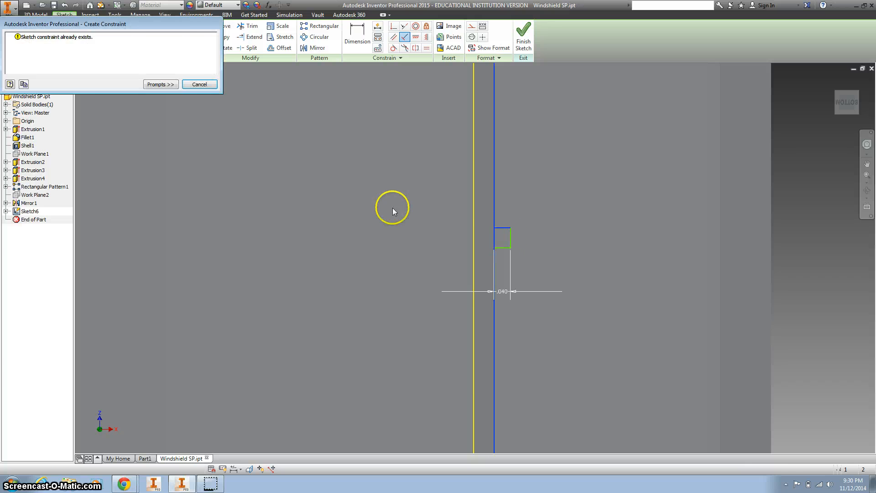
click(199, 84)
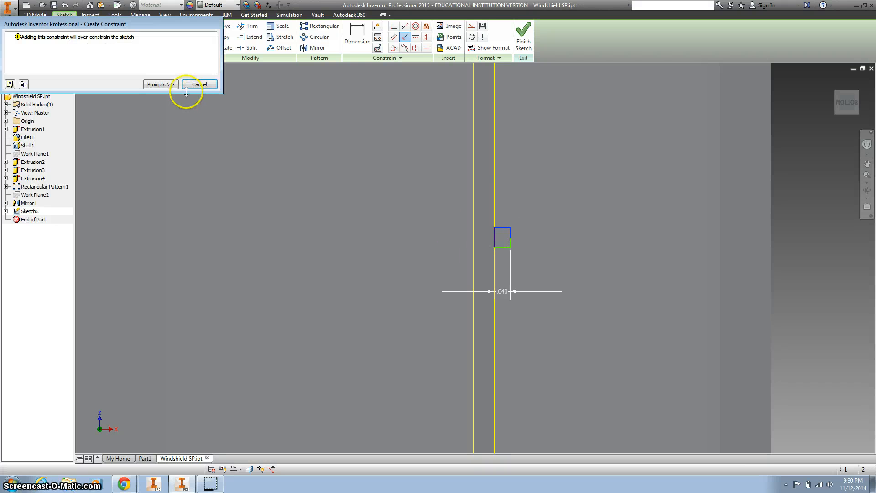
click(200, 84)
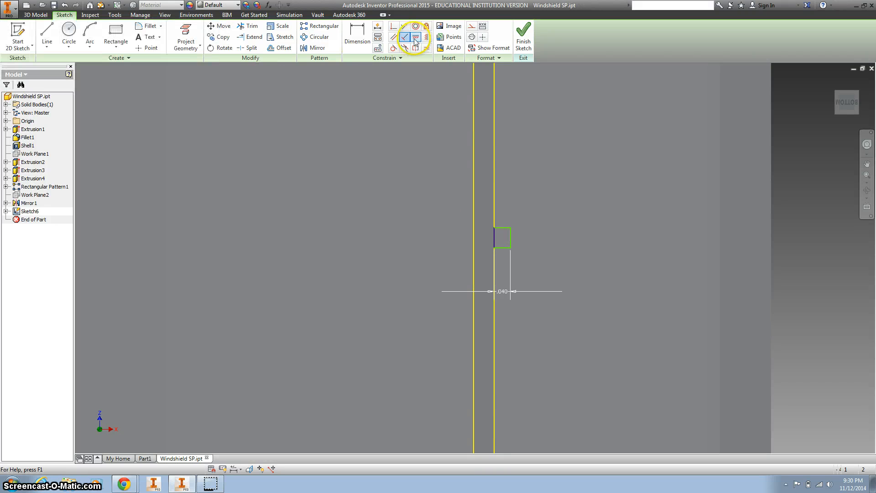
click(405, 37)
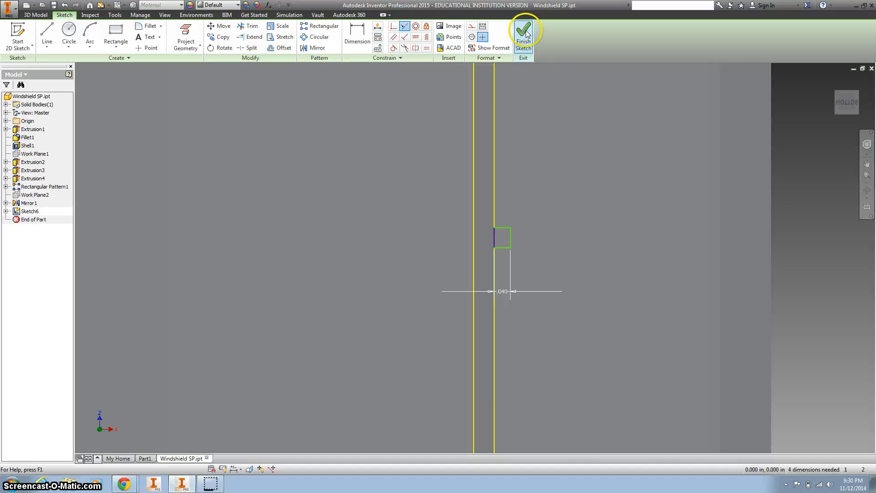
- Finish the sketch and extrude the rib profile To Next face as Extrusion5
click(523, 33)
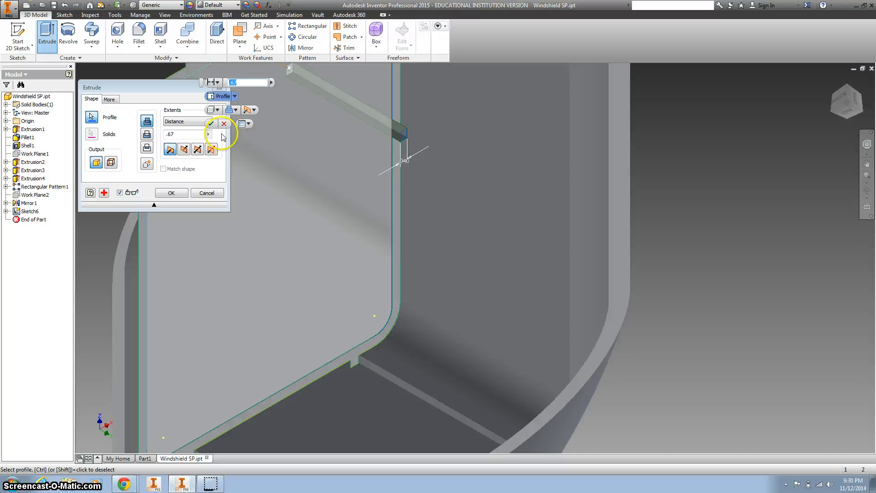
click(184, 149)
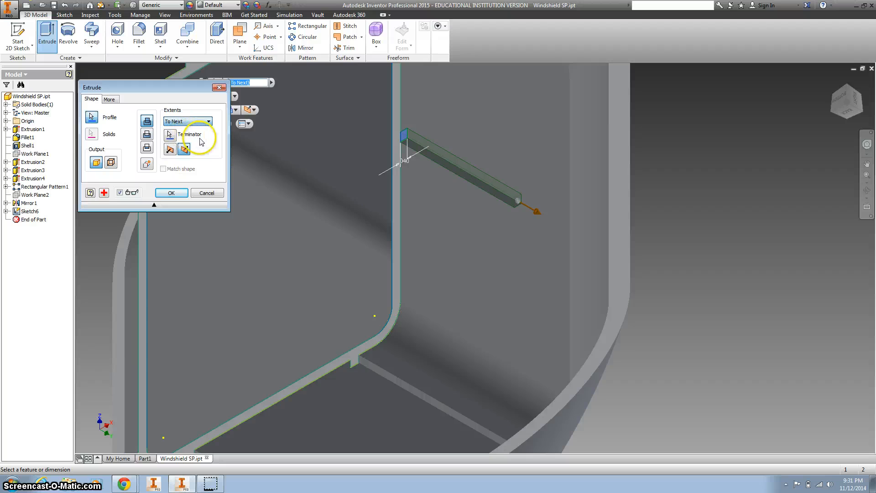
click(171, 192)
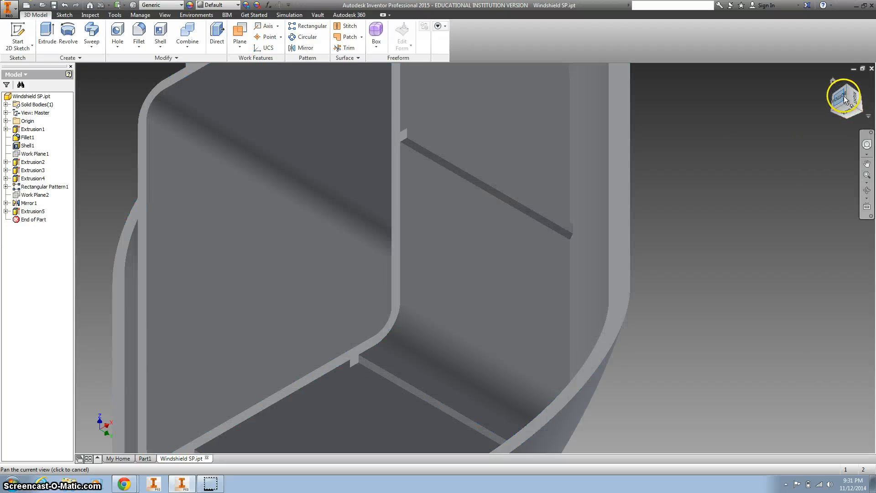
- Create Work Plane3 as a midplane between the windshield's two opposite side faces
click(239, 41)
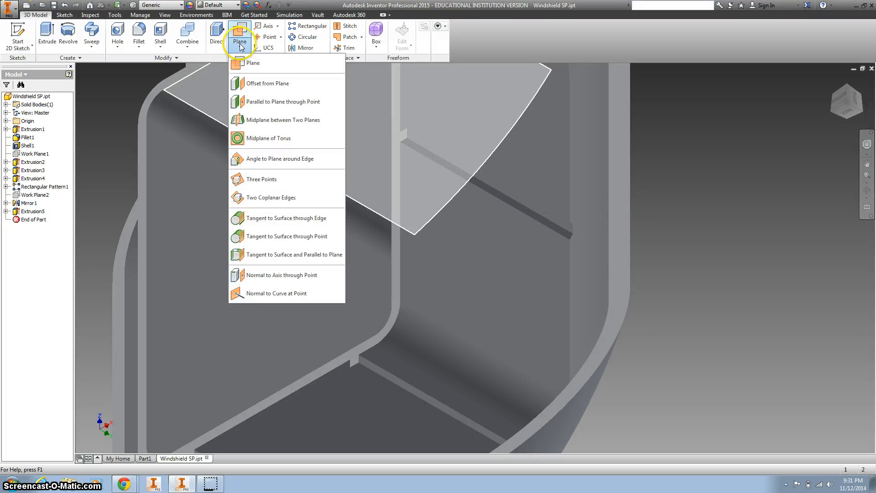
mouse_move(268, 101)
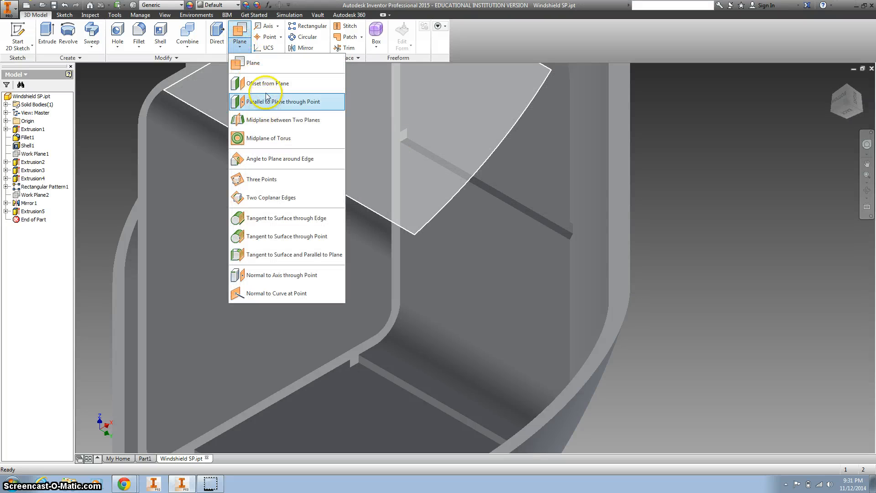
mouse_move(272, 119)
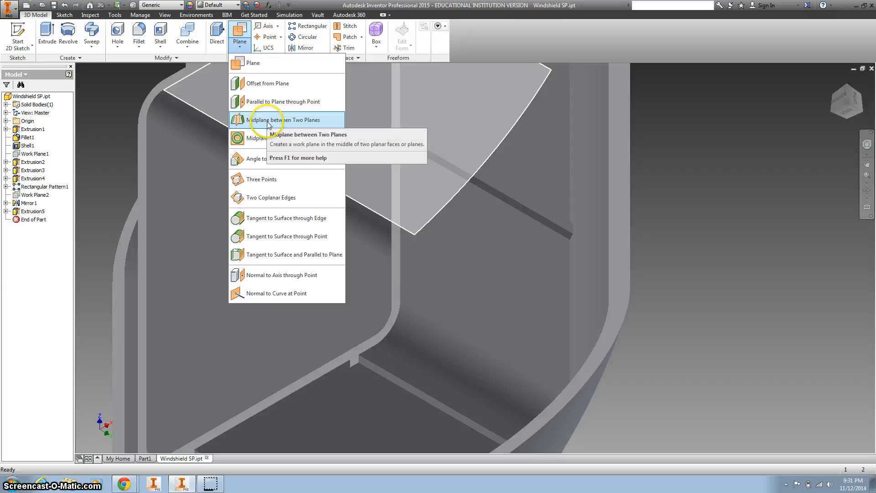
click(284, 119)
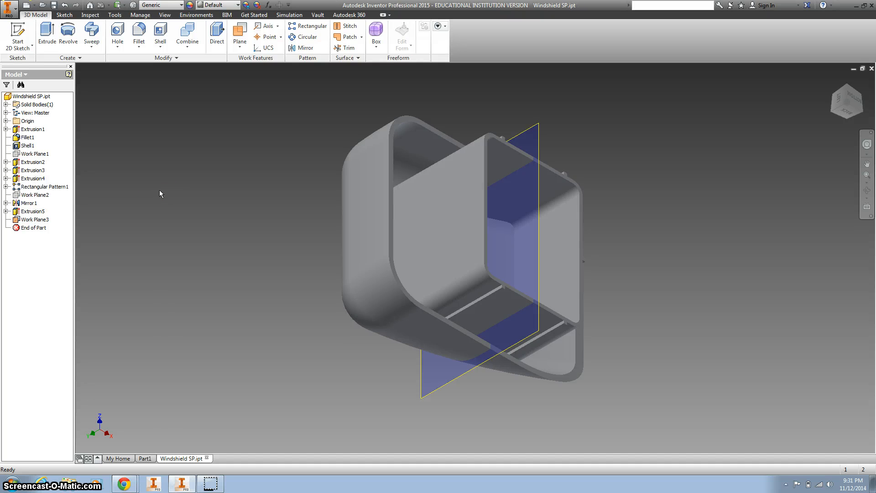
mouse_move(734, 96)
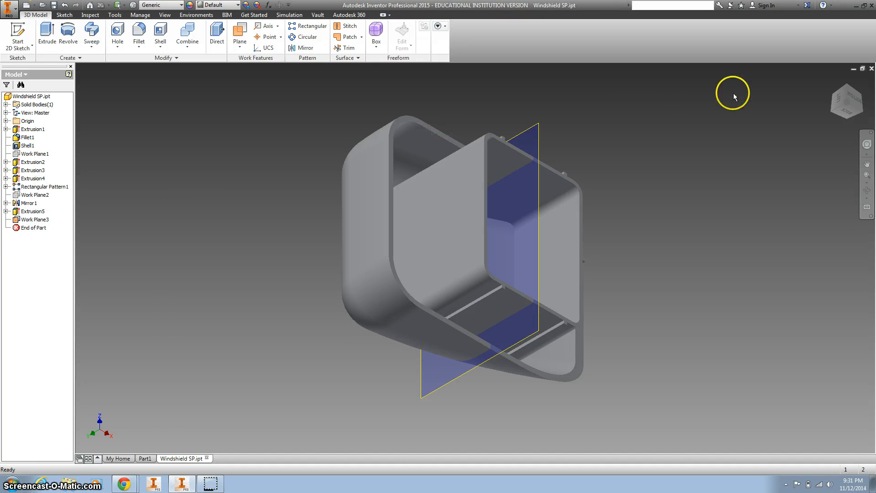
- Mirror Extrusion5 across Work Plane3 to create the matching rib as Mirror2
click(858, 103)
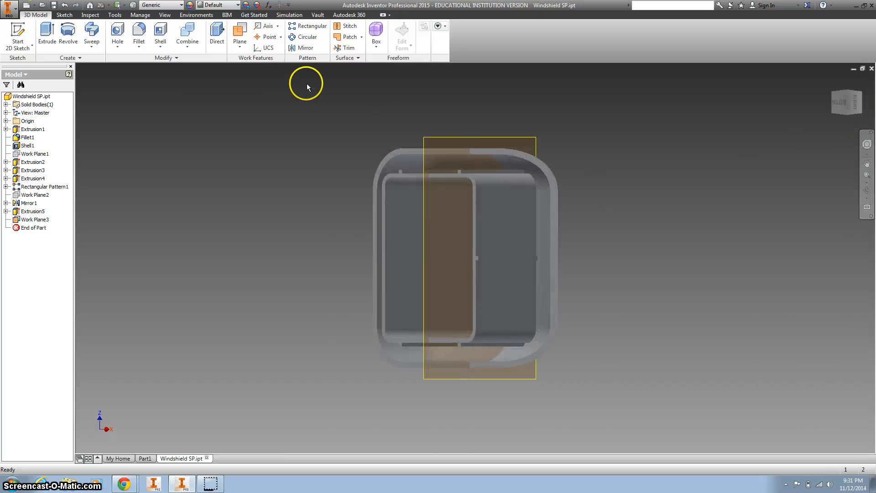
click(305, 48)
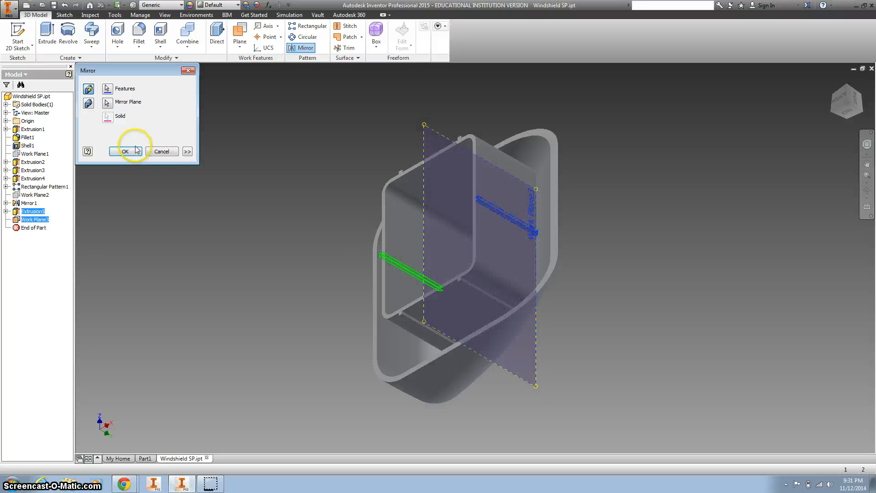
click(125, 151)
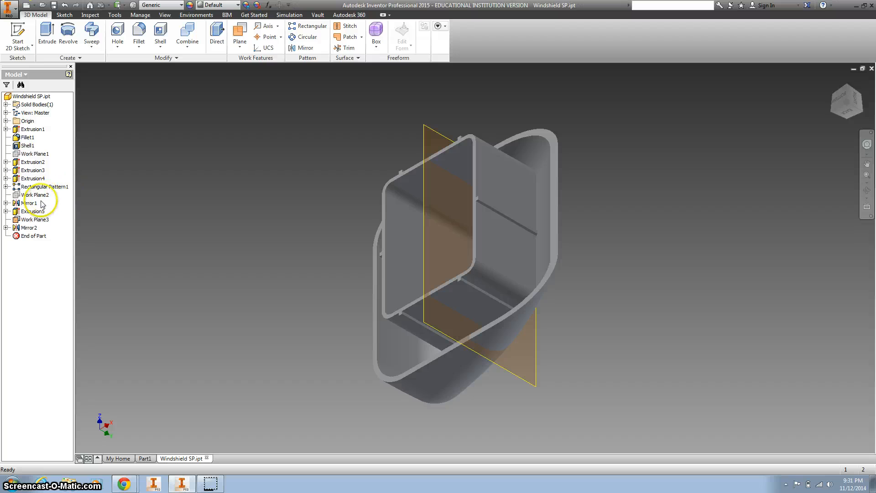
- Turn off Work Plane3's visibility so only the solid windshield with both ribs shows
click(28, 227)
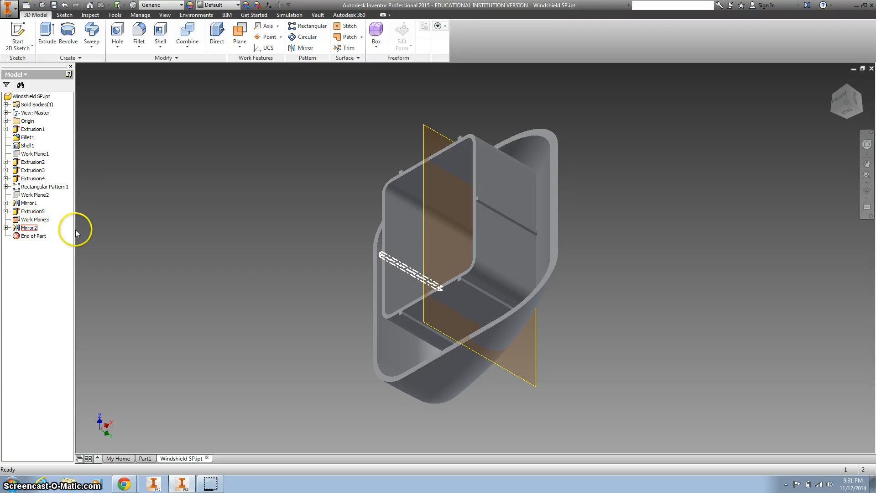
mouse_move(143, 218)
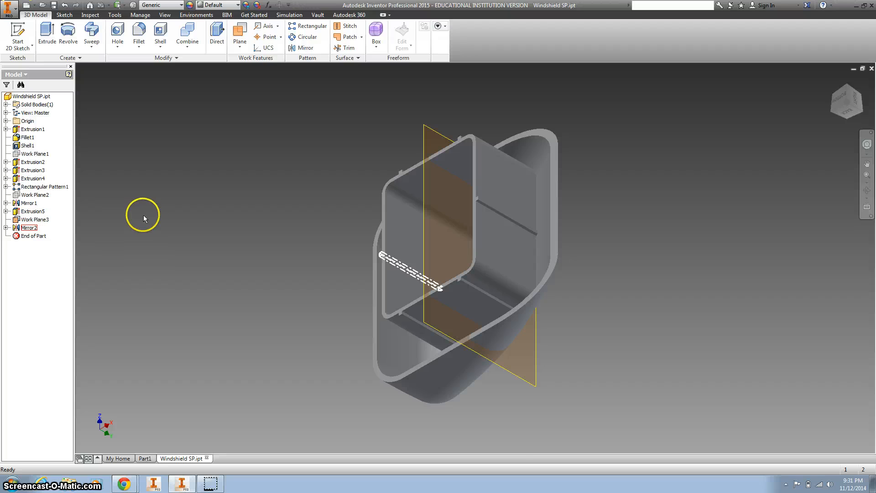
click(35, 219)
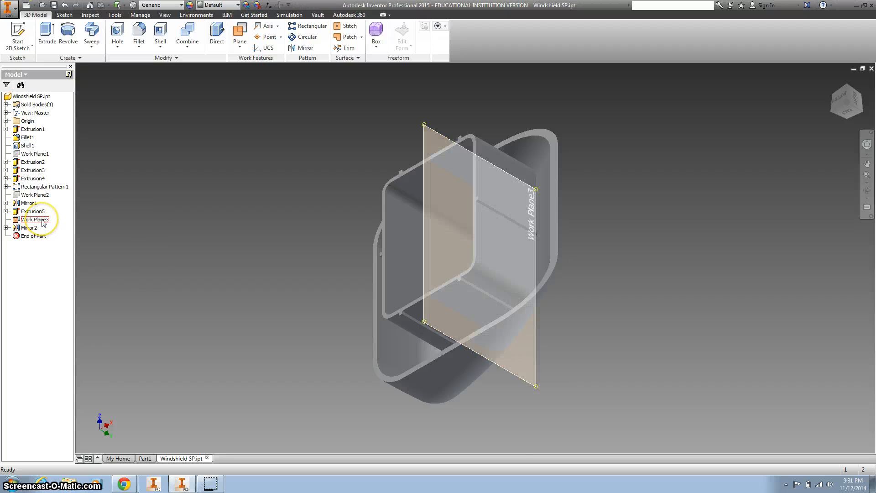
right_click(33, 219)
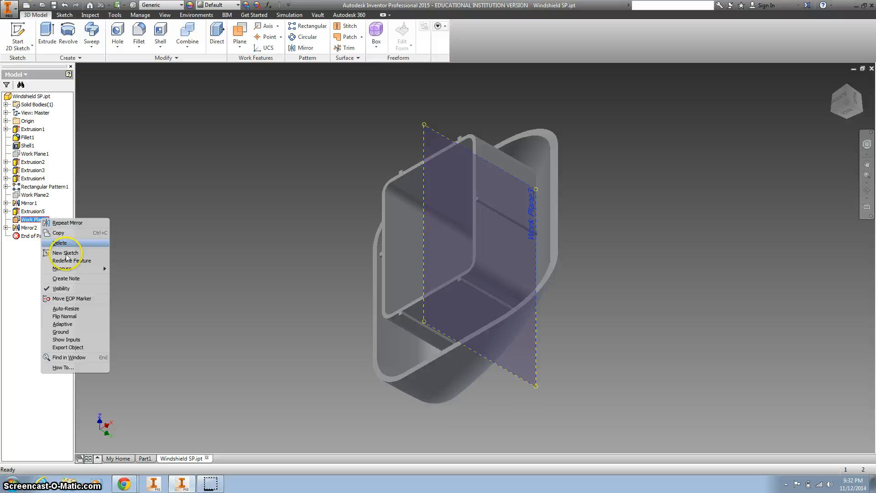
mouse_move(78, 291)
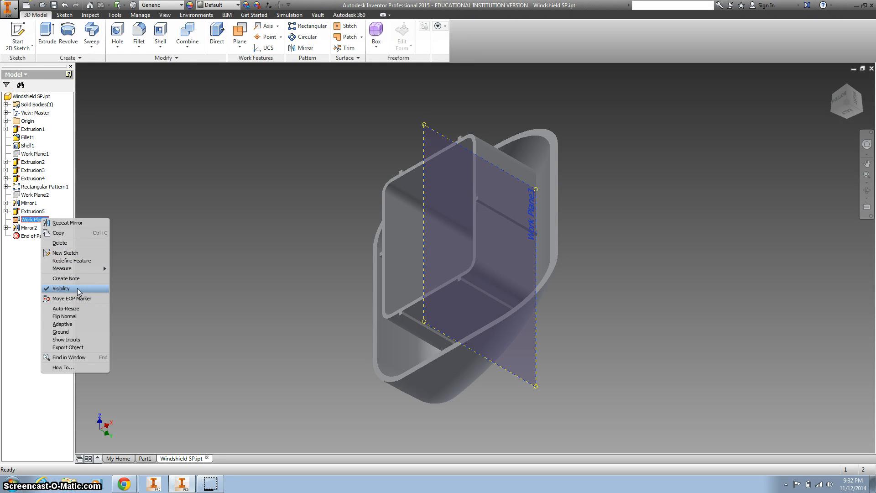
click(61, 288)
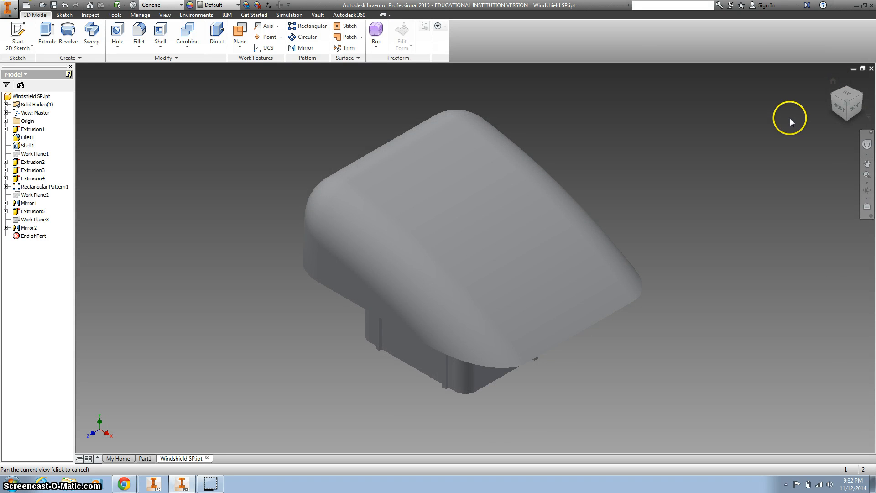
mouse_move(765, 114)
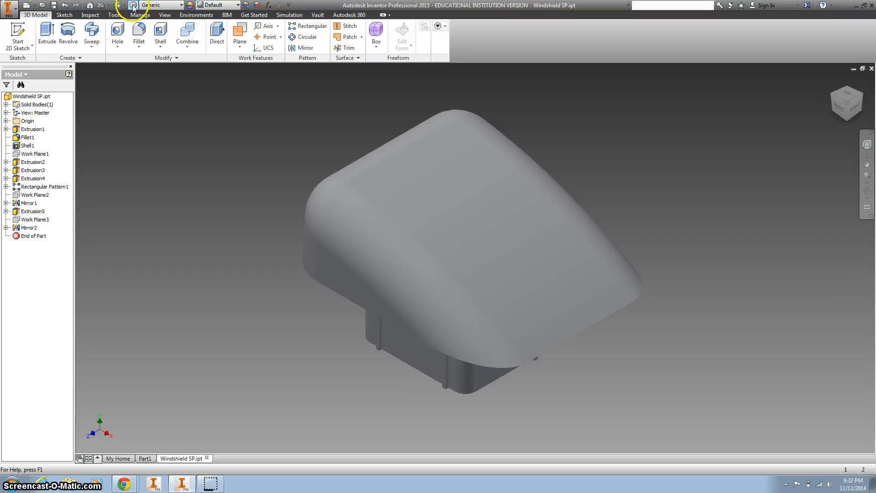
mouse_move(134, 5)
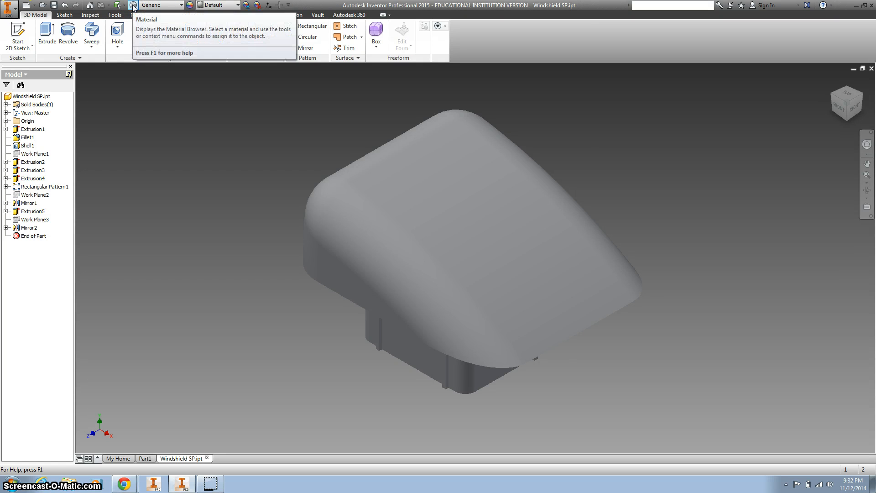
- Assign ABS Plastic as the part's material from the Material Browser
click(129, 5)
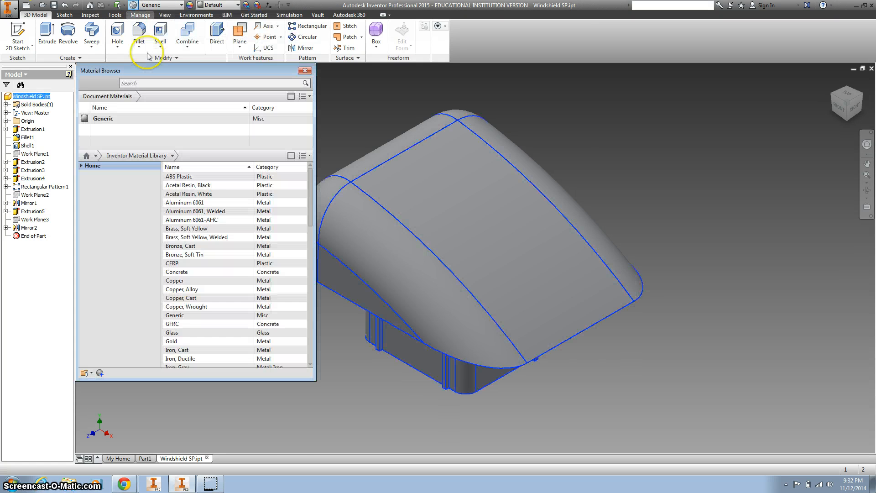
click(198, 177)
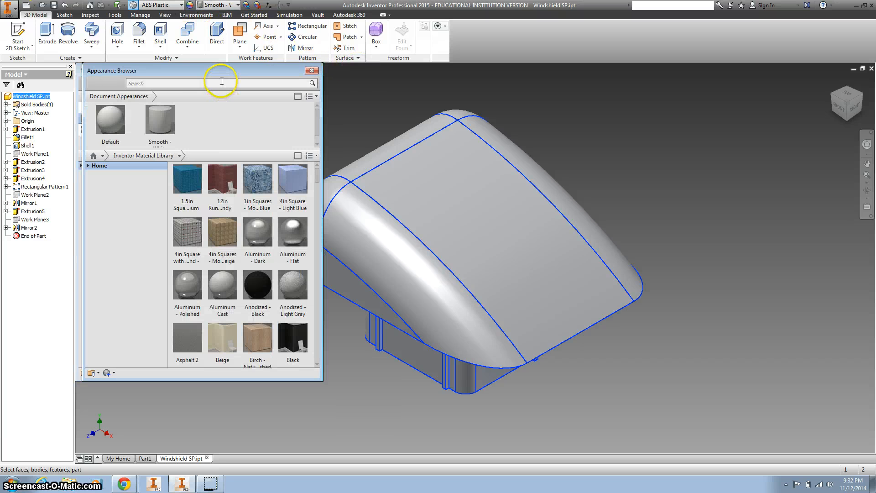
- Search 'green' and apply the Clear - Green 1 appearance to the windshield part
text(green)
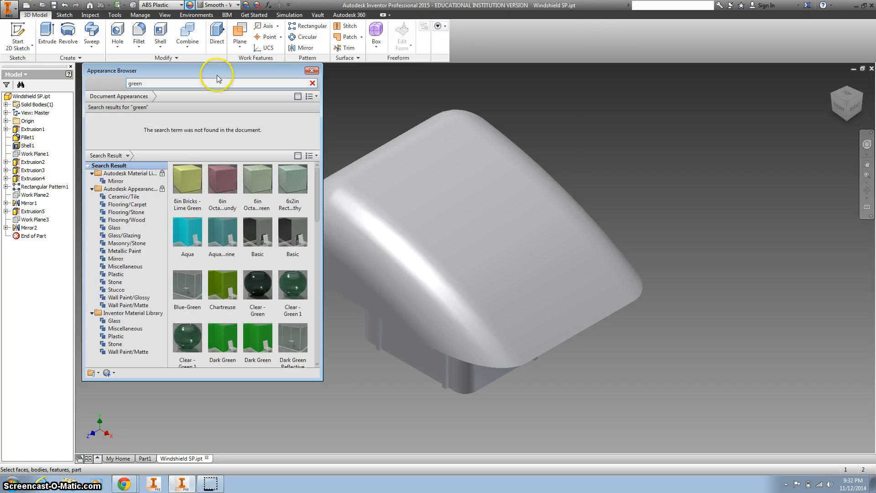
double_click(292, 283)
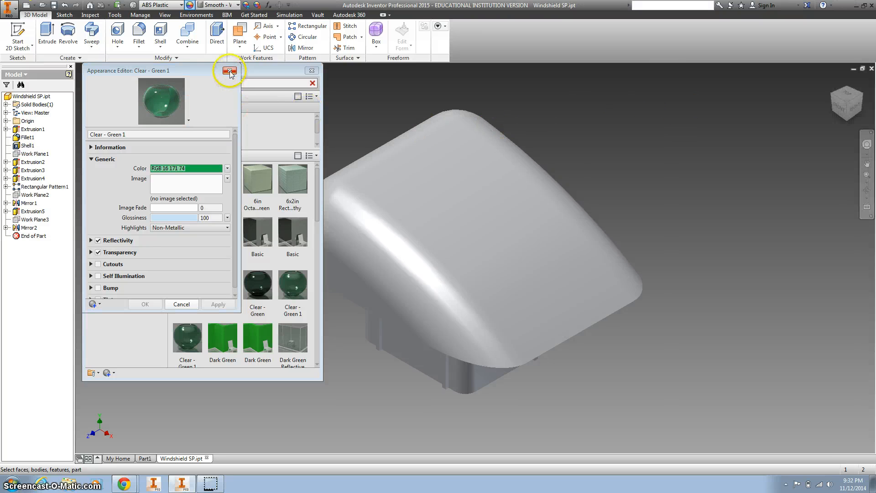
click(228, 71)
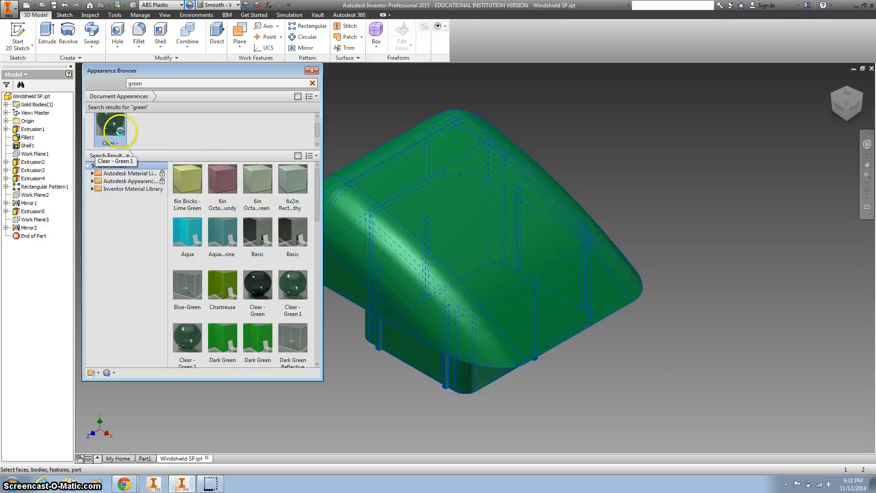
click(311, 71)
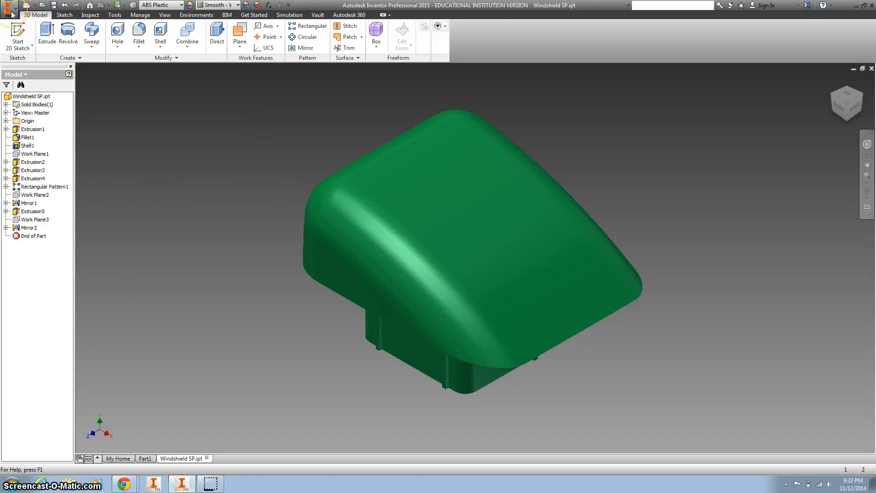
click(9, 7)
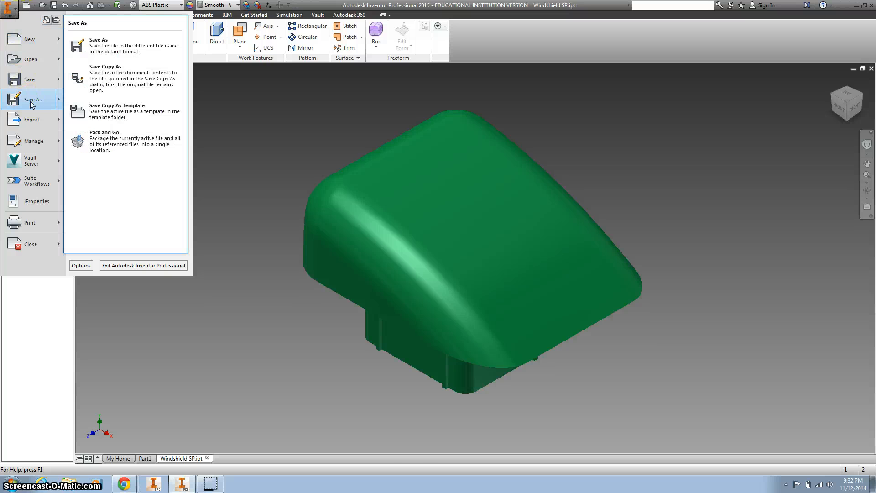
- Attempt Save As with the existing name and decline replacing the original file
click(99, 39)
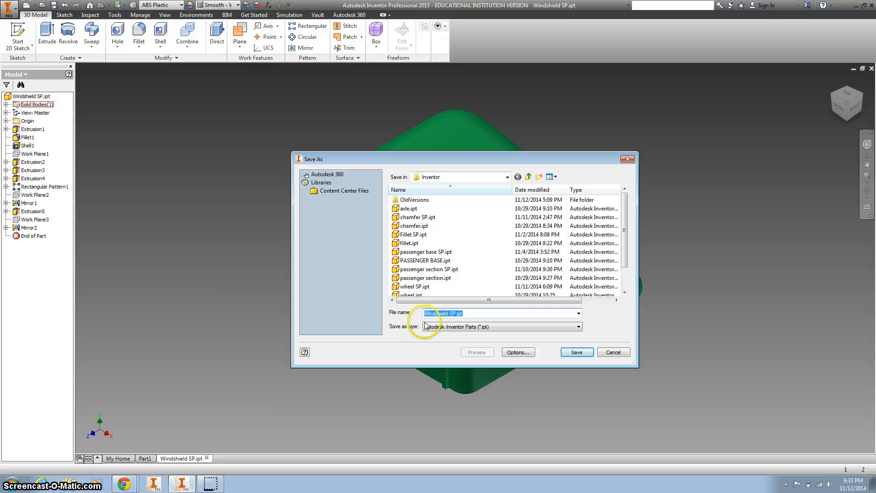
click(576, 352)
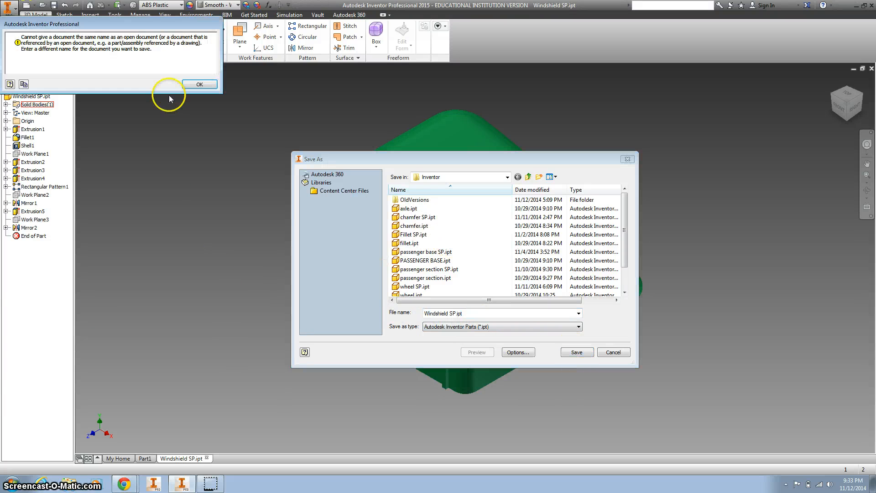
click(198, 84)
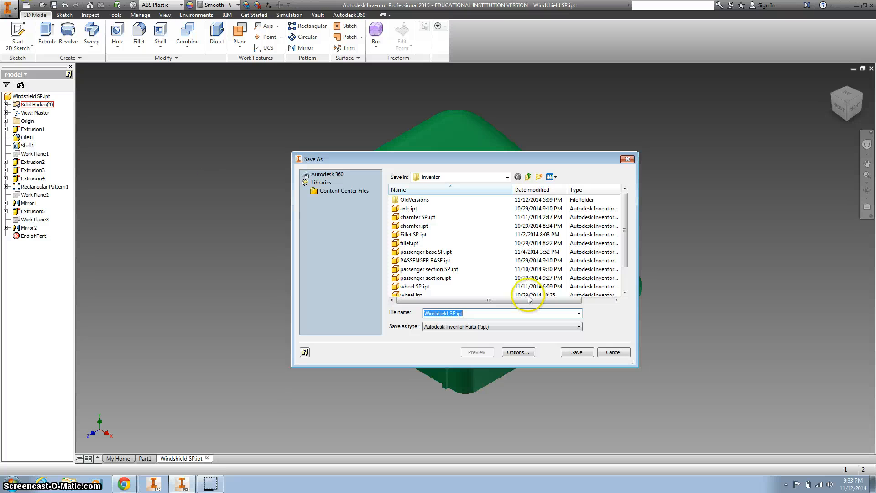
click(576, 353)
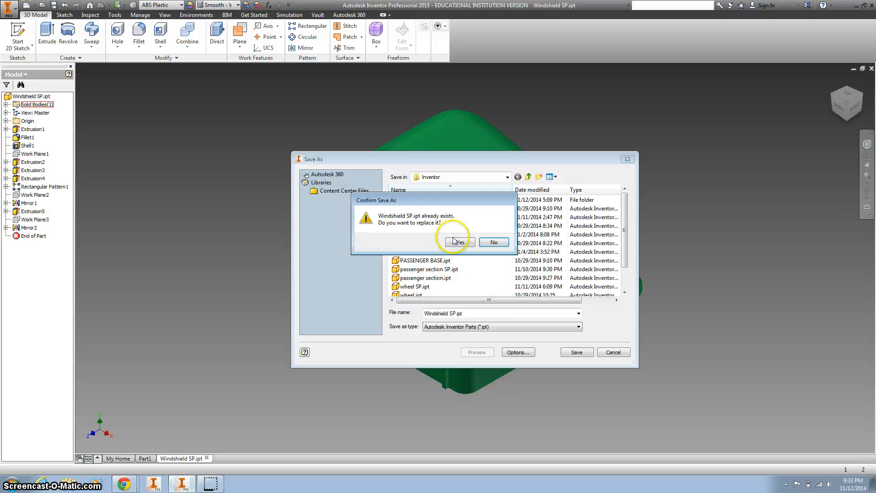
click(458, 242)
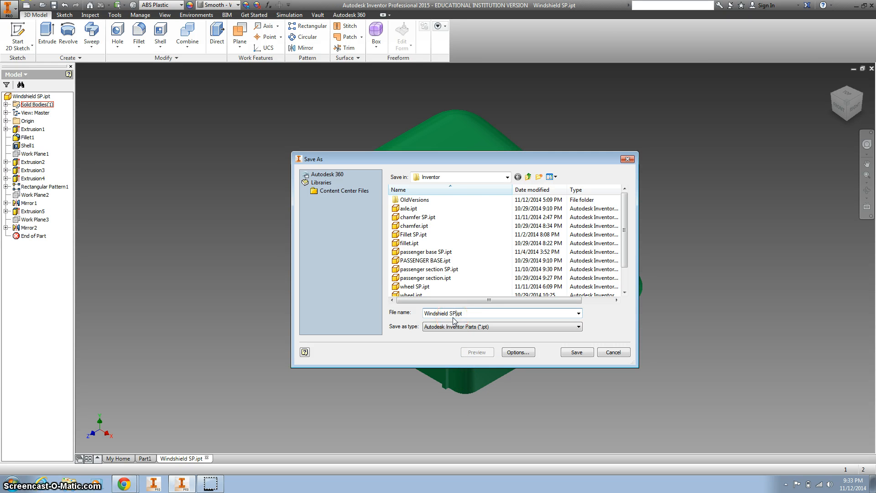
- Save the part under the new name Windshield SP1.ipt
text(1)
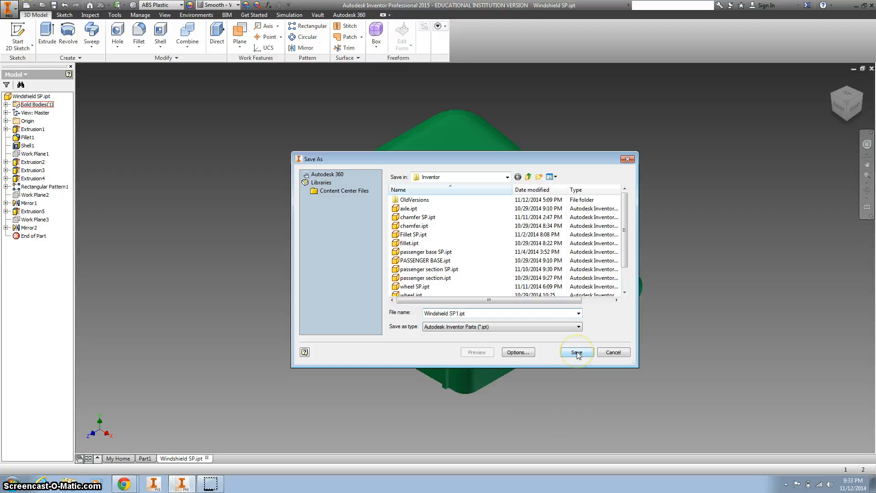
click(575, 352)
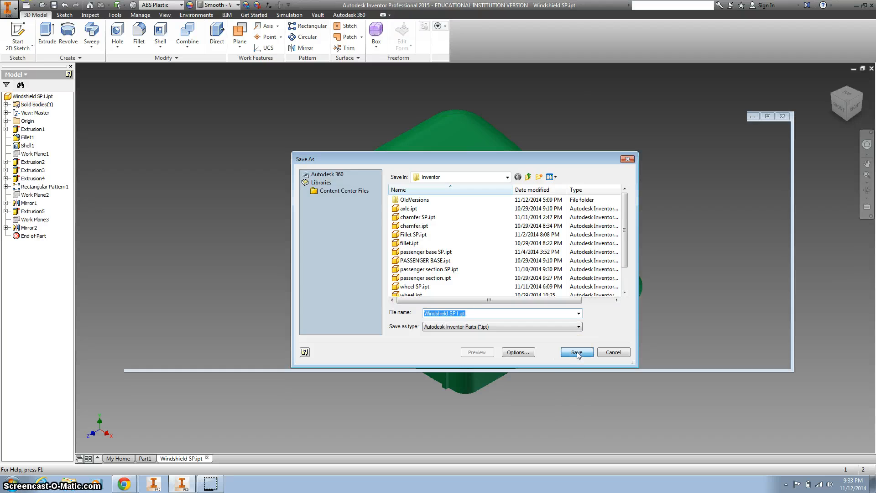